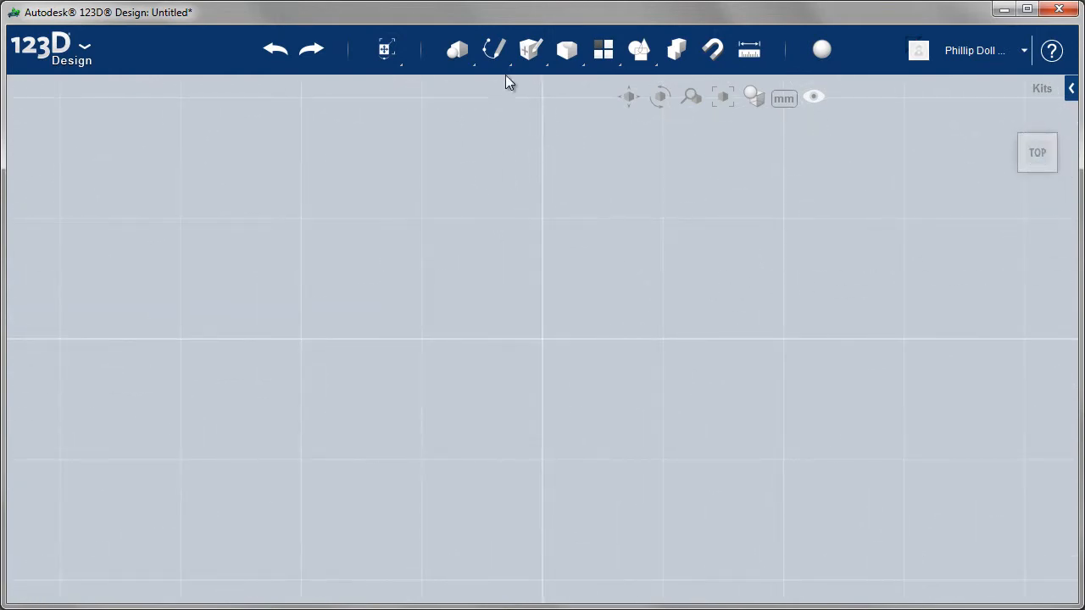
Start a Polyline sketch and place its first point on the grid.
click(495, 48)
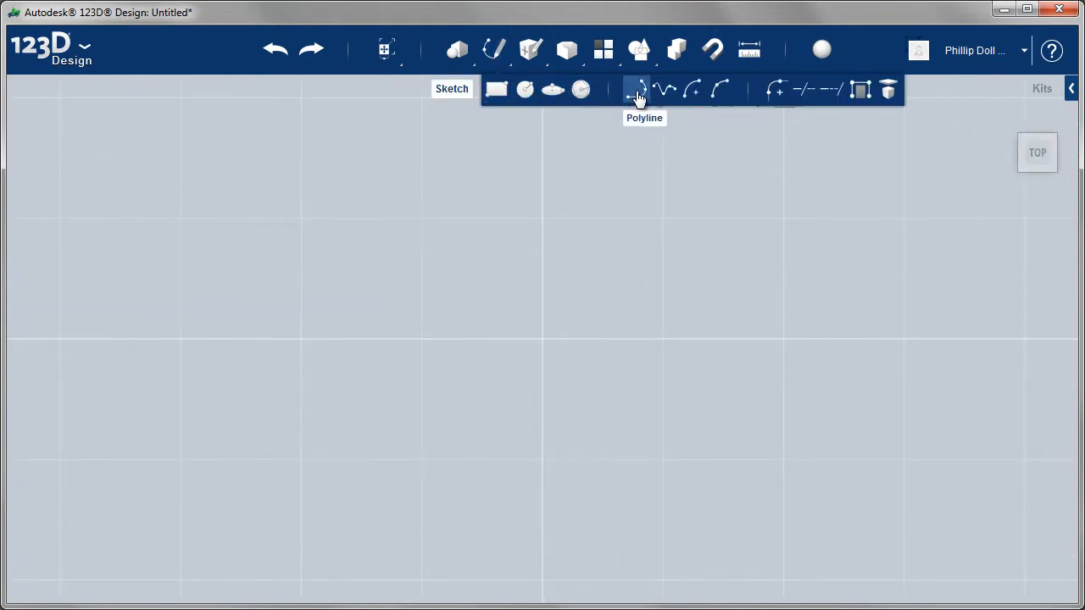
click(631, 89)
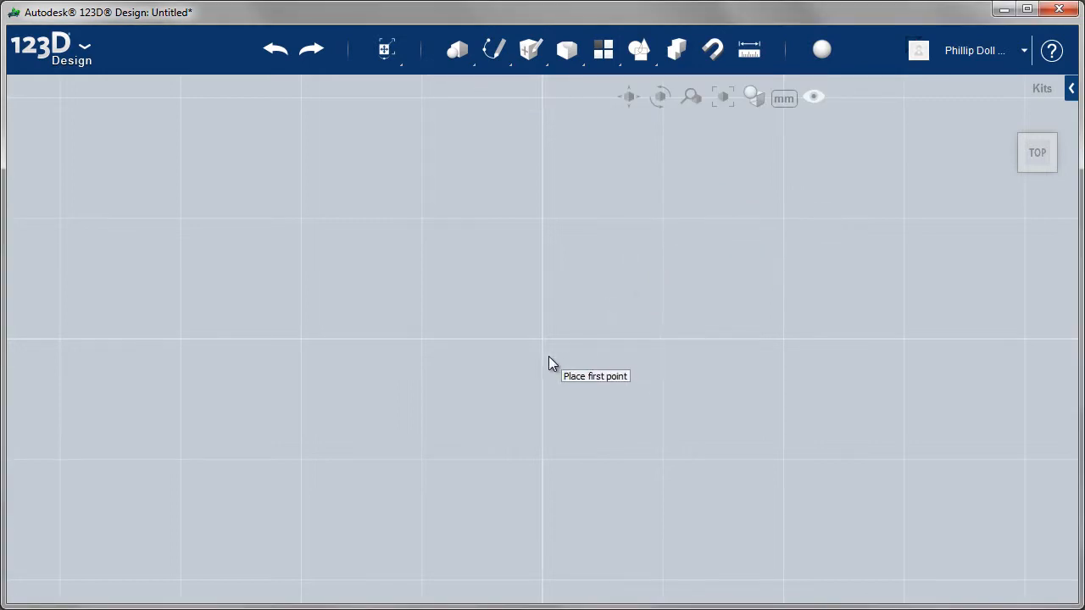
click(546, 350)
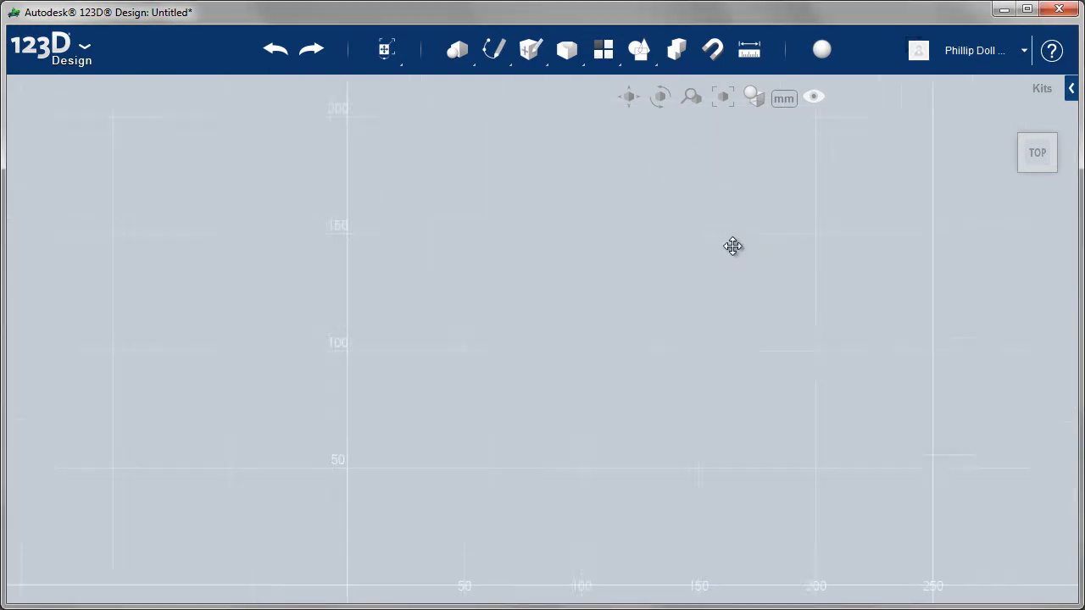
Draw the sloped top edge with its peak and vertical drops, finishing at the right end.
drag(732, 248, 724, 288)
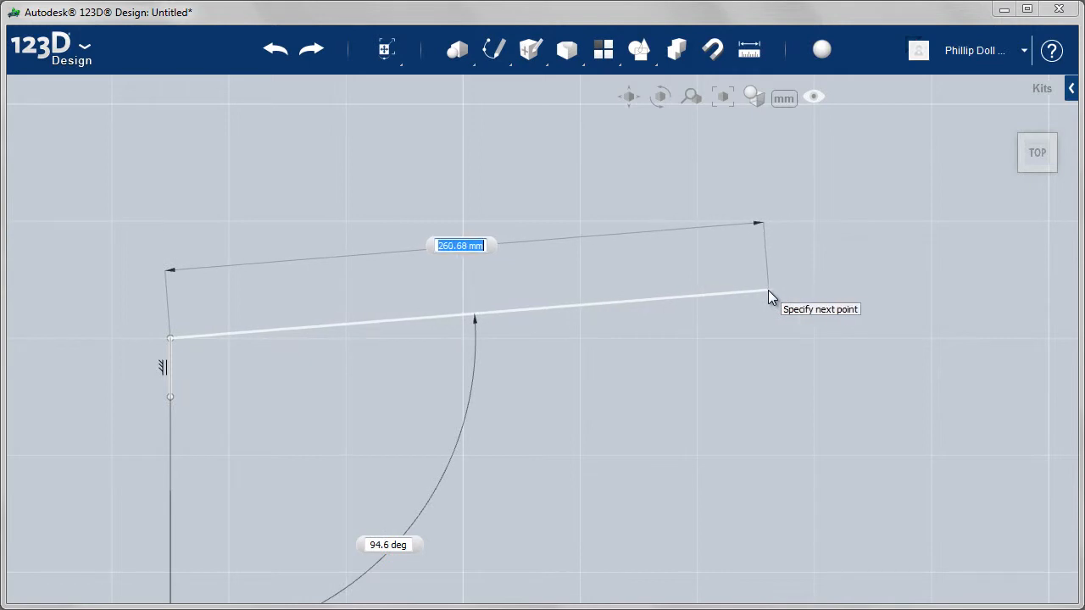
mouse_move(761, 299)
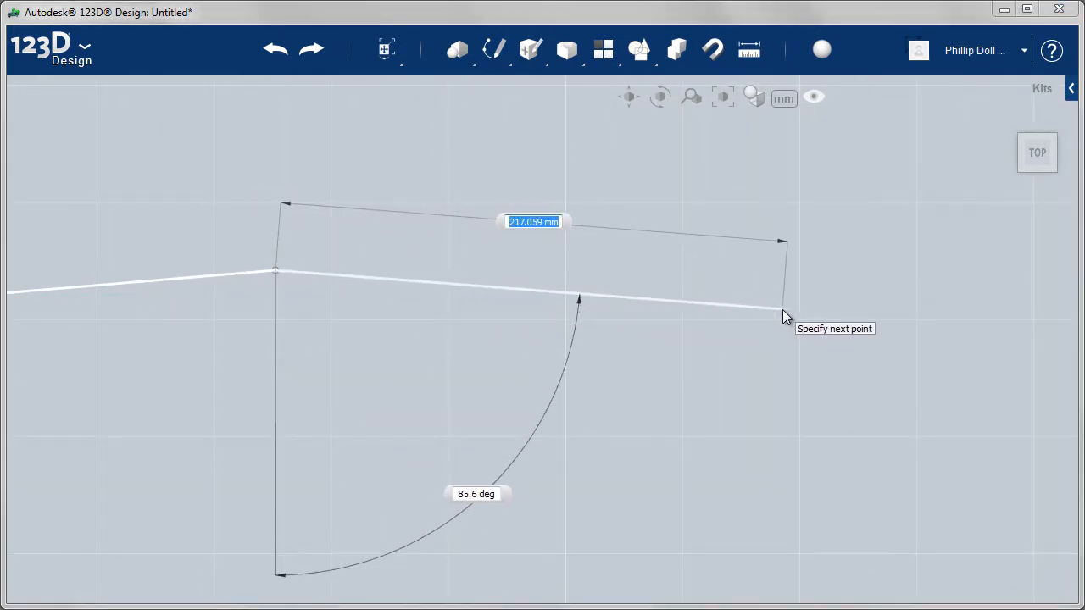
mouse_move(841, 311)
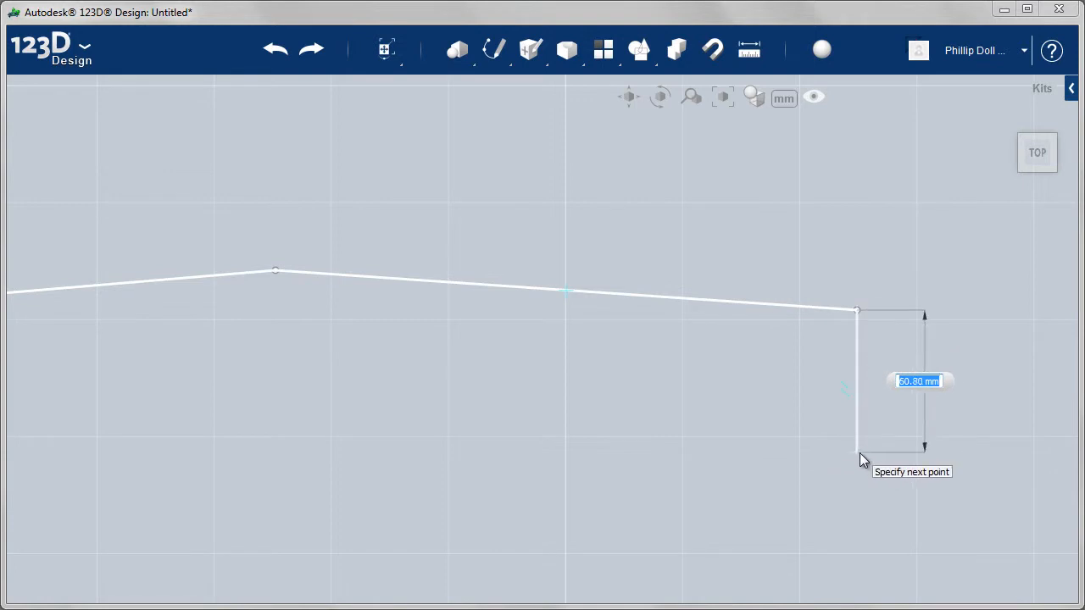
click(857, 451)
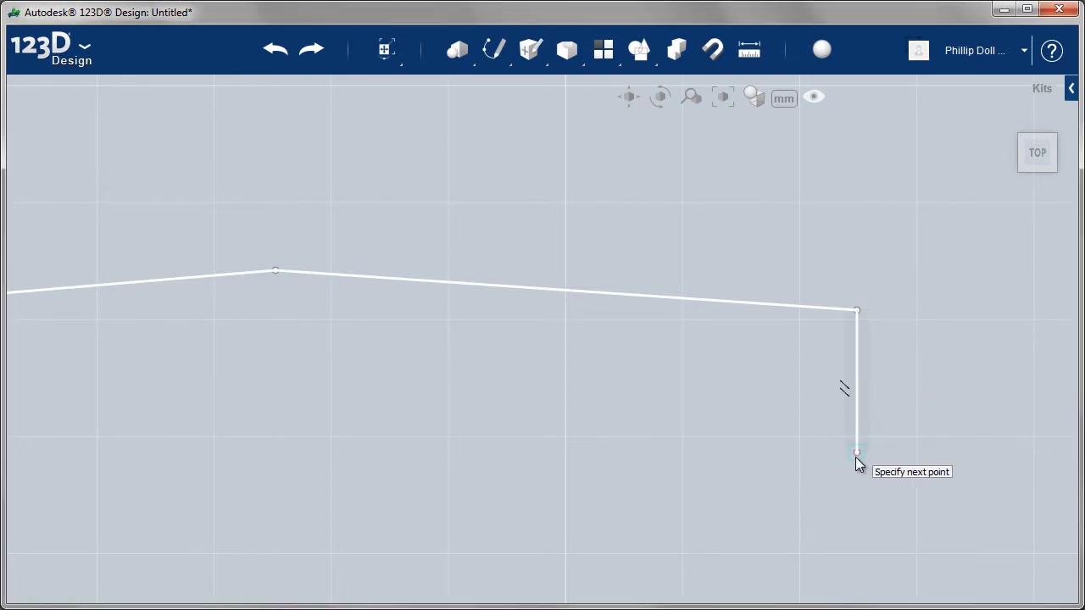
click(856, 452)
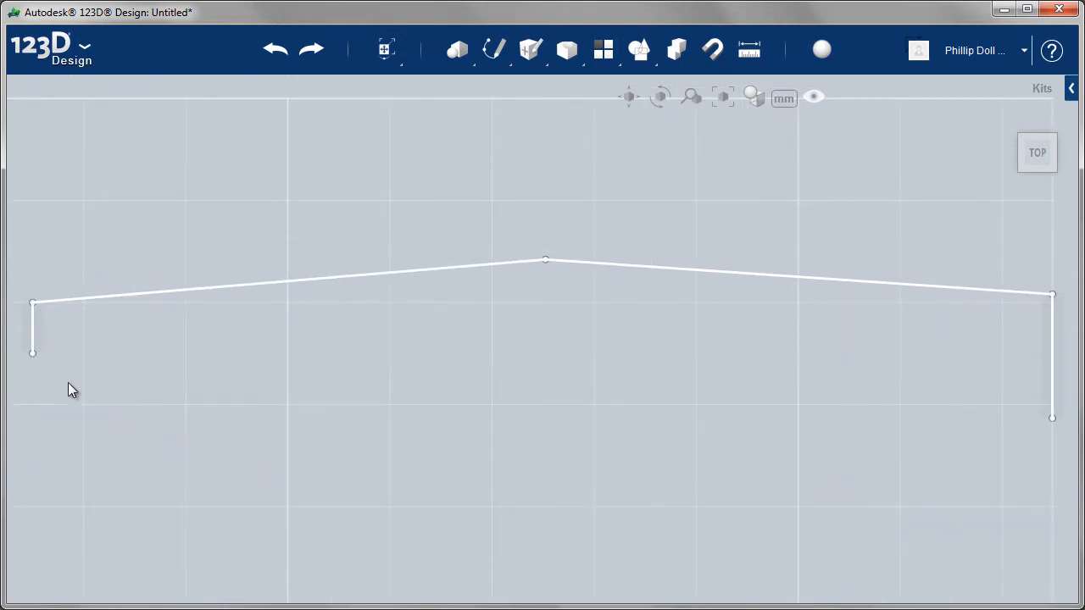
Draw the underside polyline from the left end: a horizontal edge and a 2 mm step.
click(492, 49)
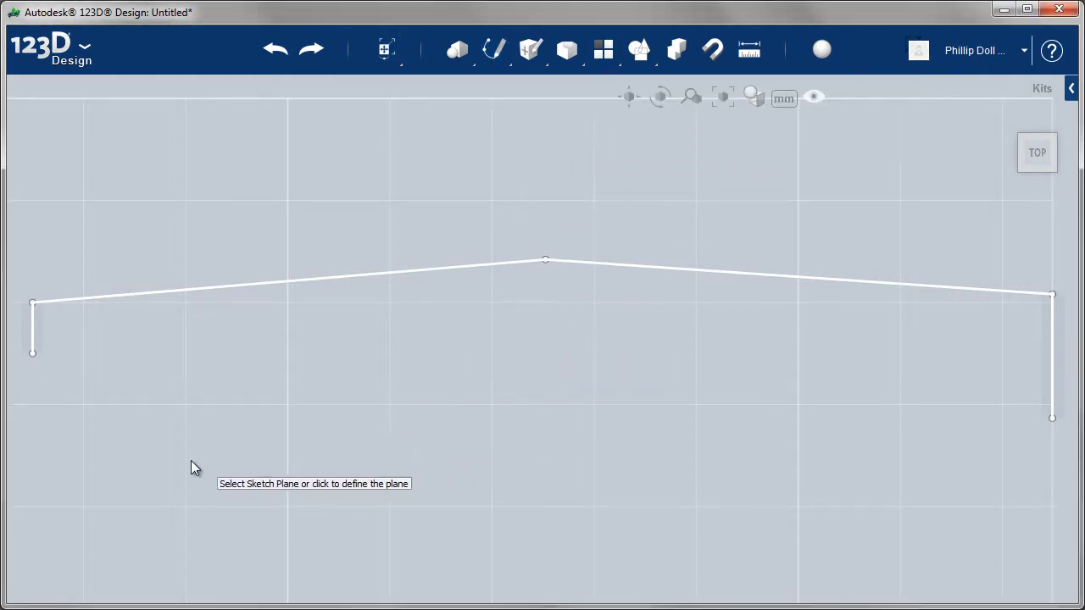
mouse_move(170, 302)
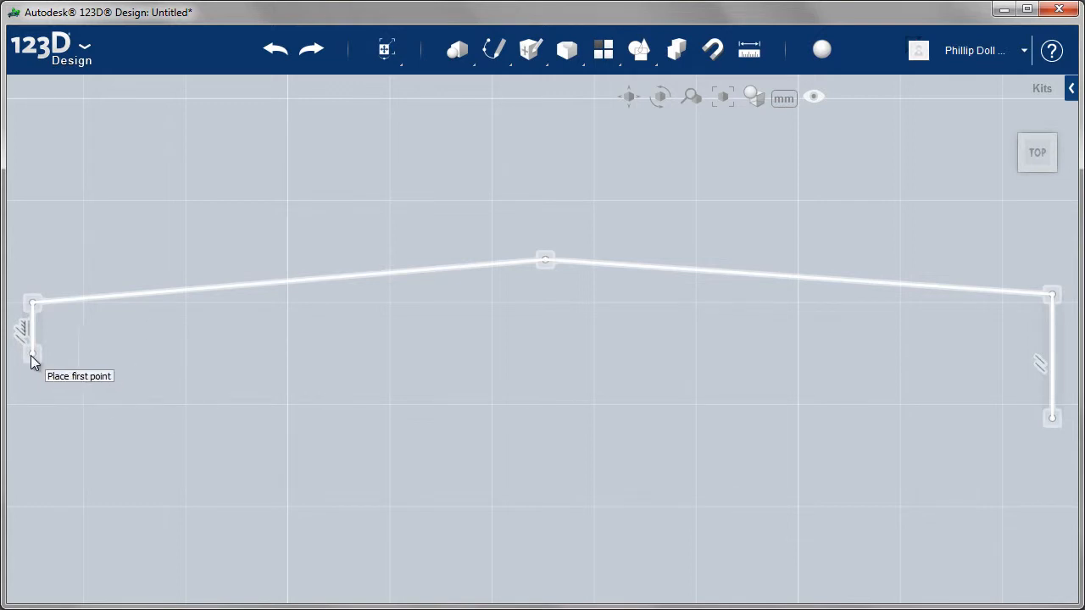
mouse_move(35, 357)
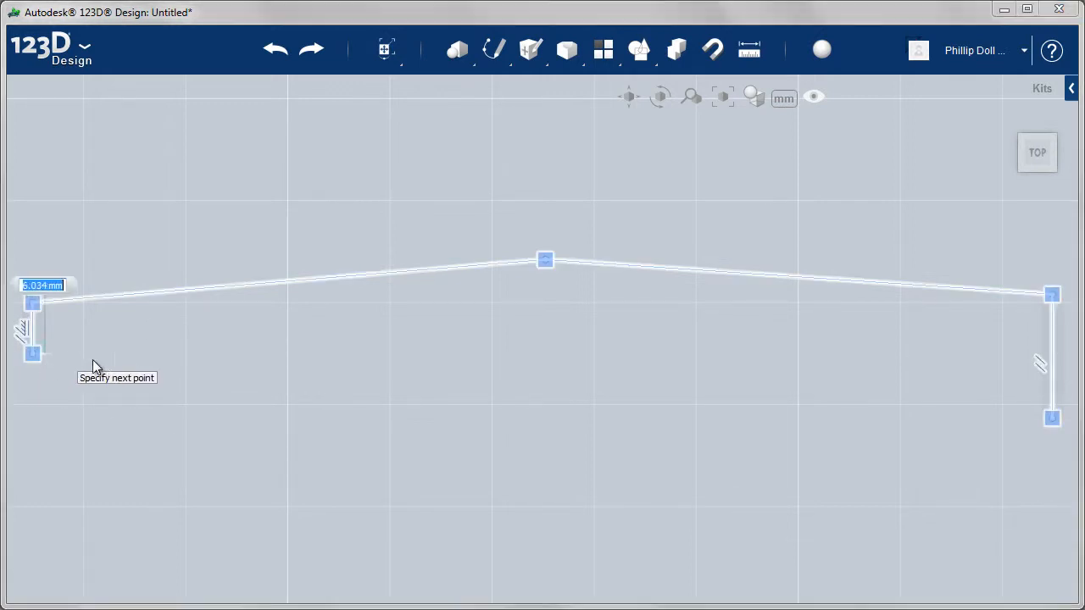
click(458, 356)
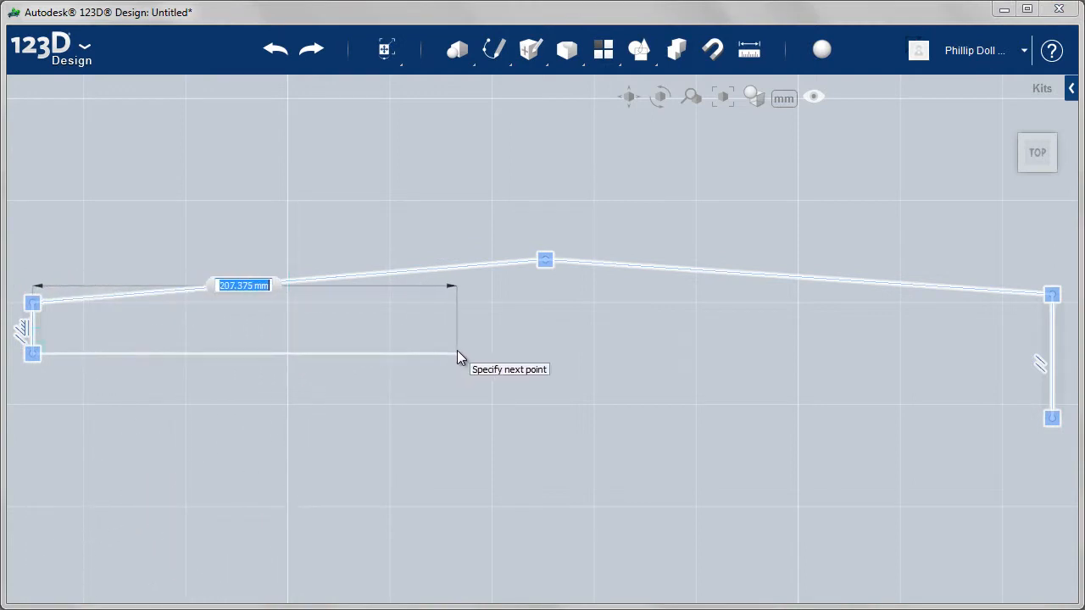
mouse_move(448, 358)
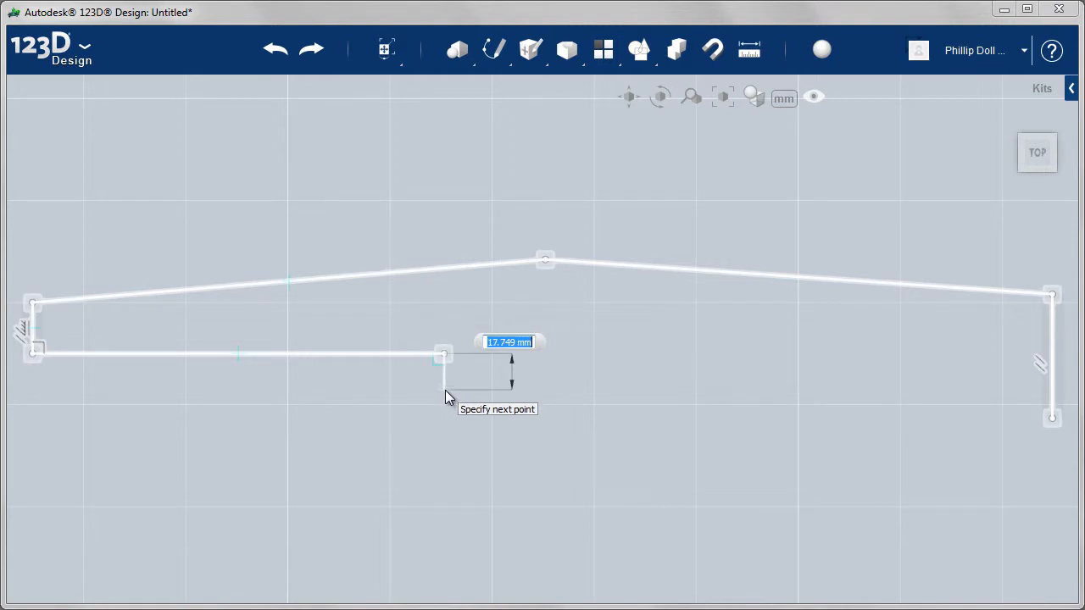
text(2)
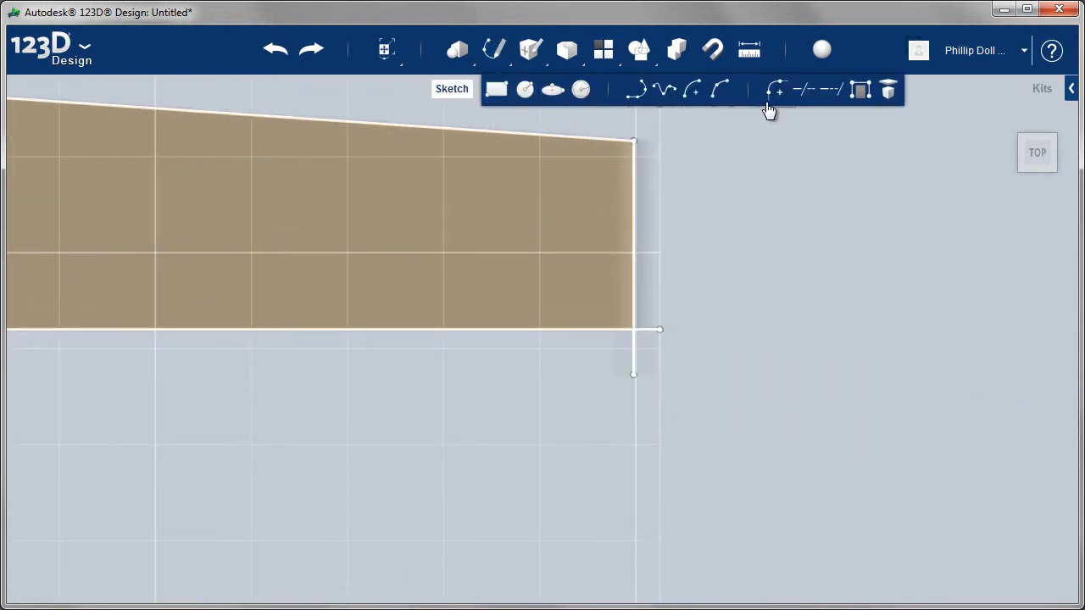
mouse_move(733, 92)
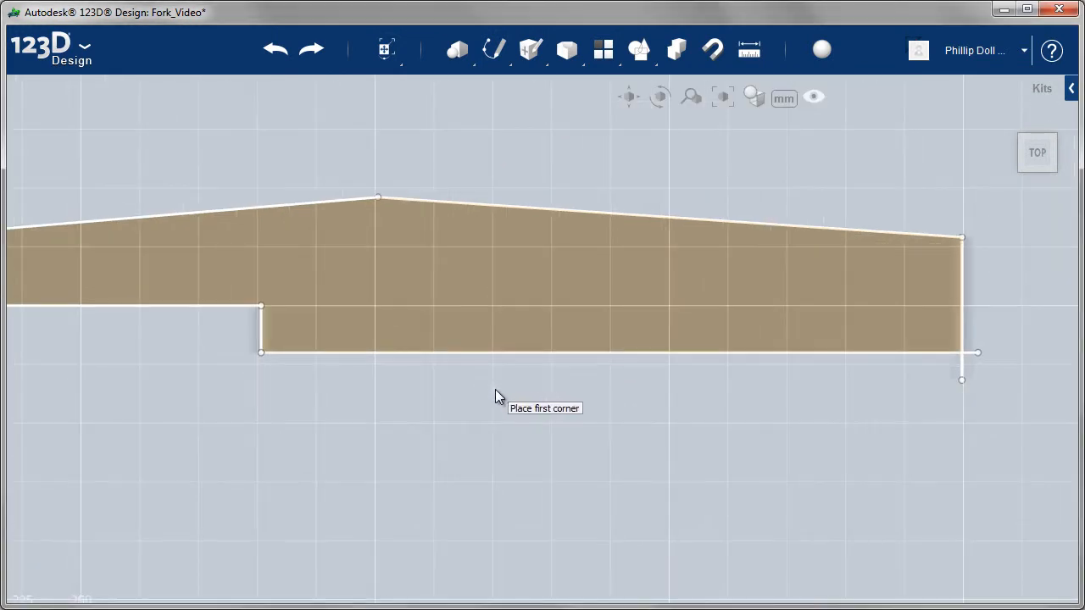
mouse_move(543, 358)
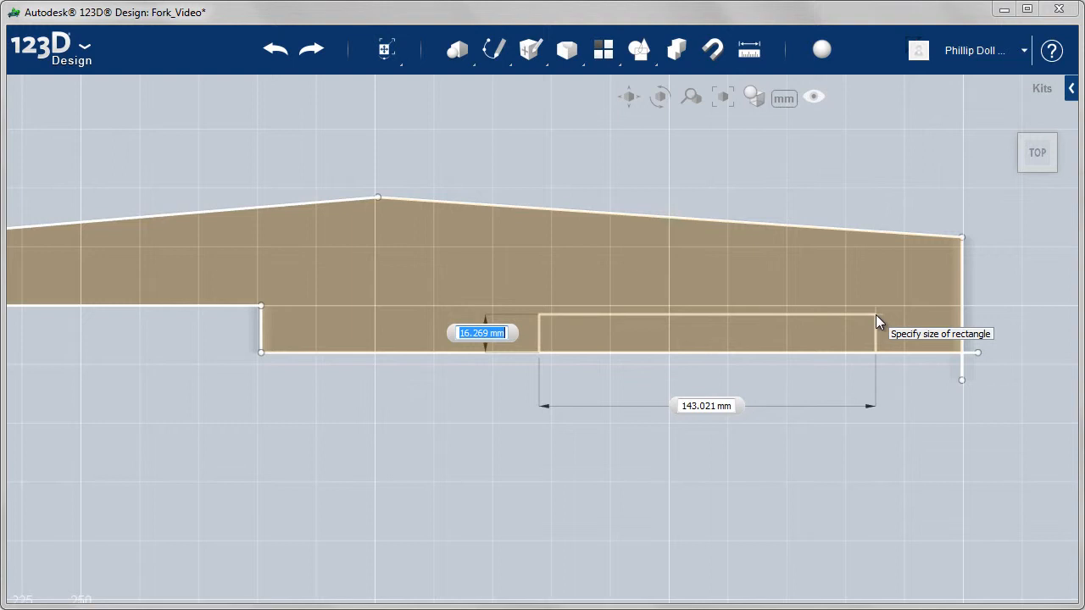
Sketch the slot rectangle 15 mm tall and 150 mm long inside the outline.
text(15)
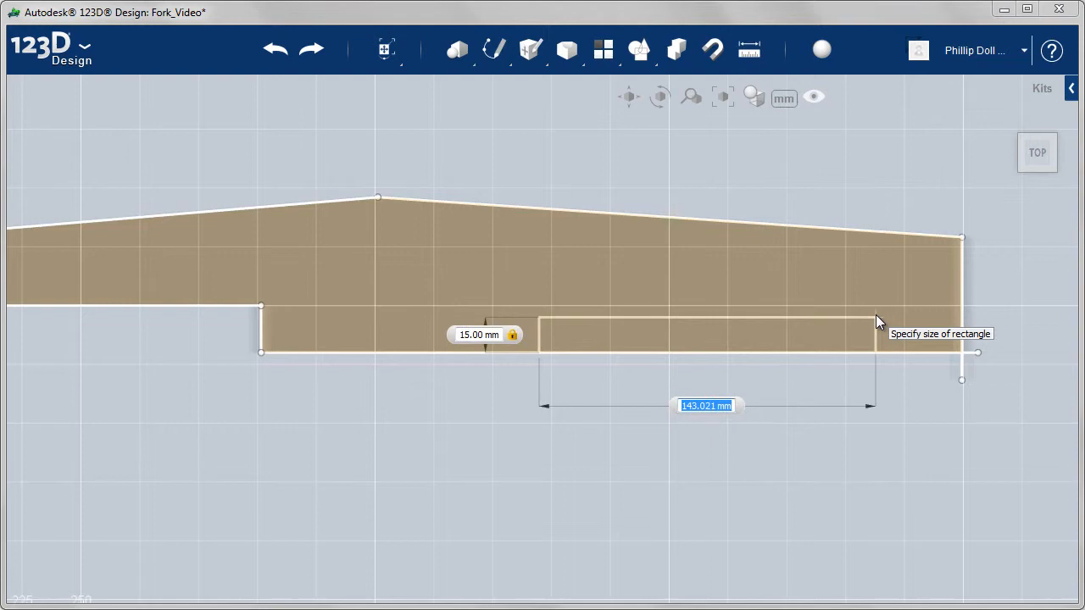
text(1)
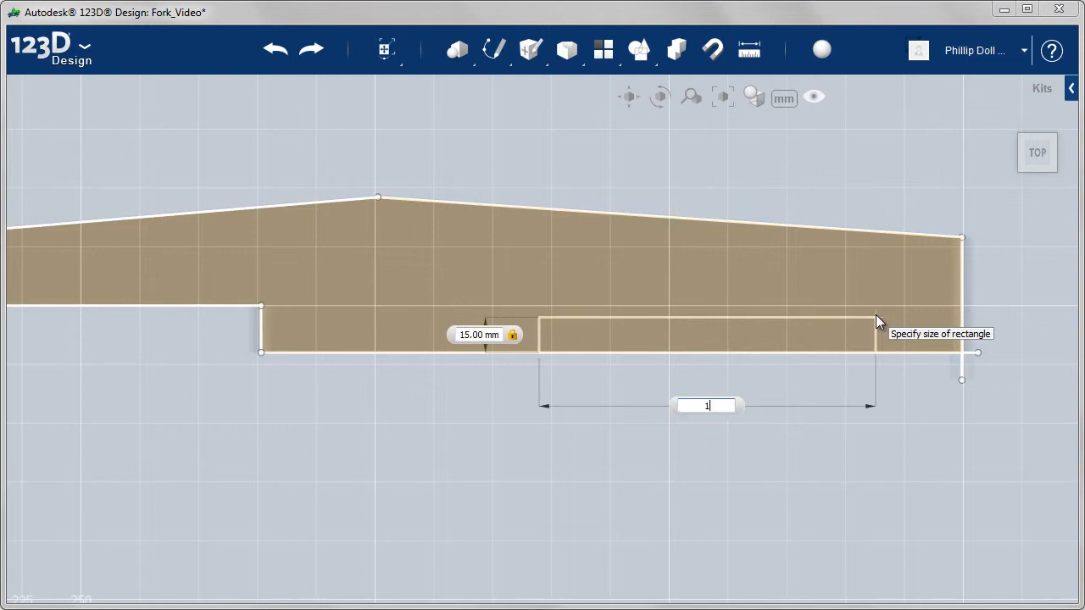
text(50)
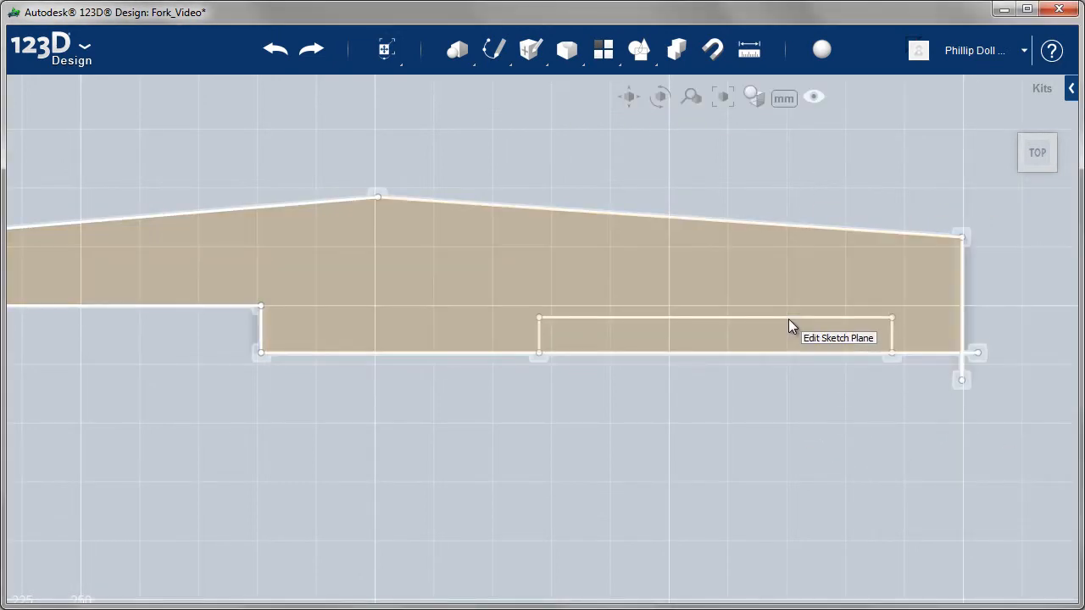
mouse_move(508, 360)
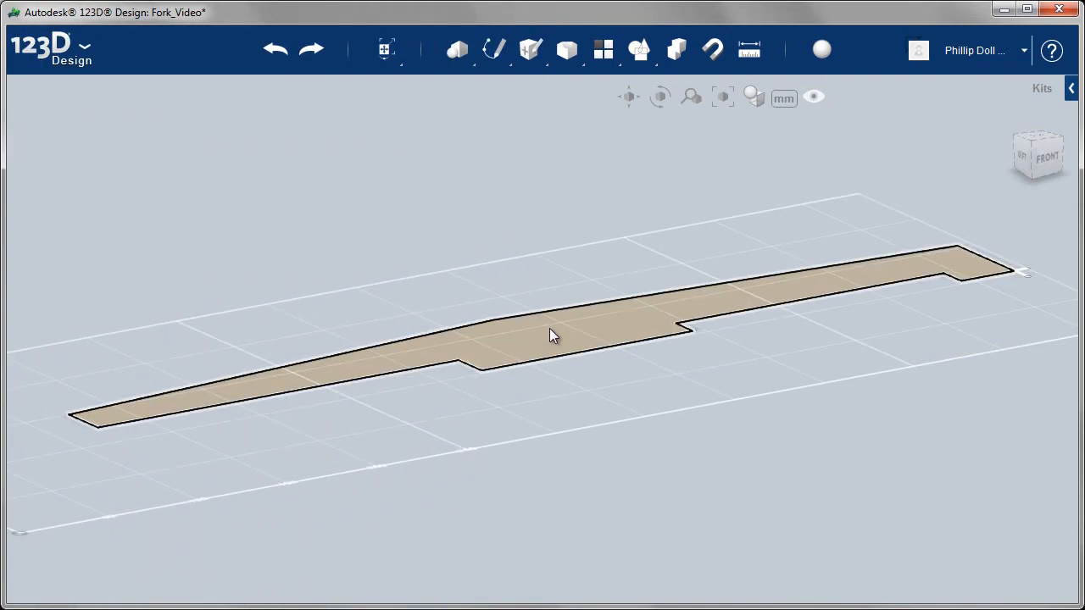
Extrude the fork outline sketch into a thin flat solid.
click(553, 335)
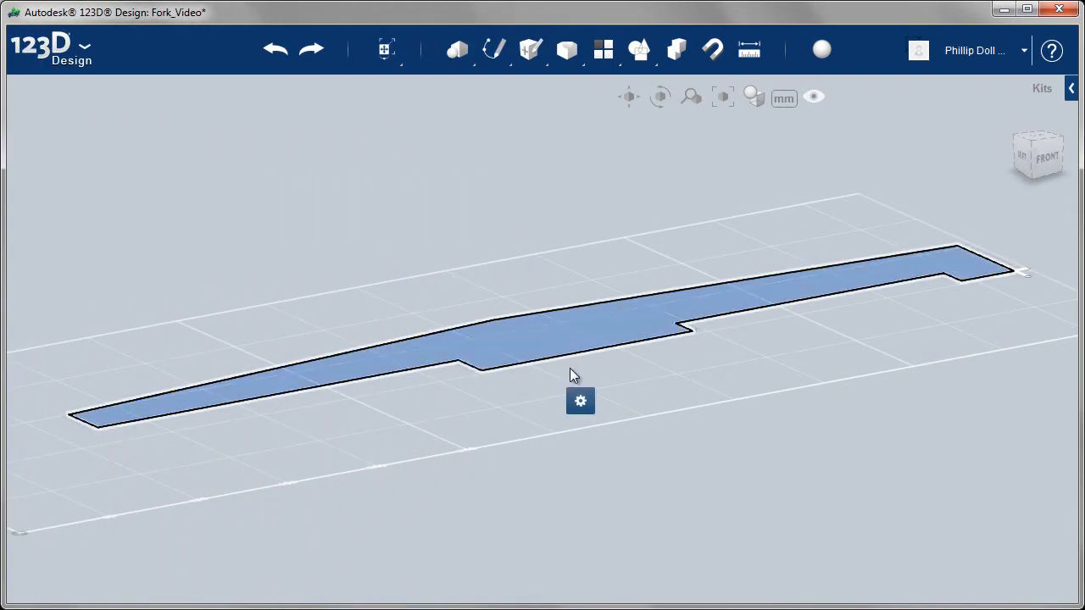
click(579, 400)
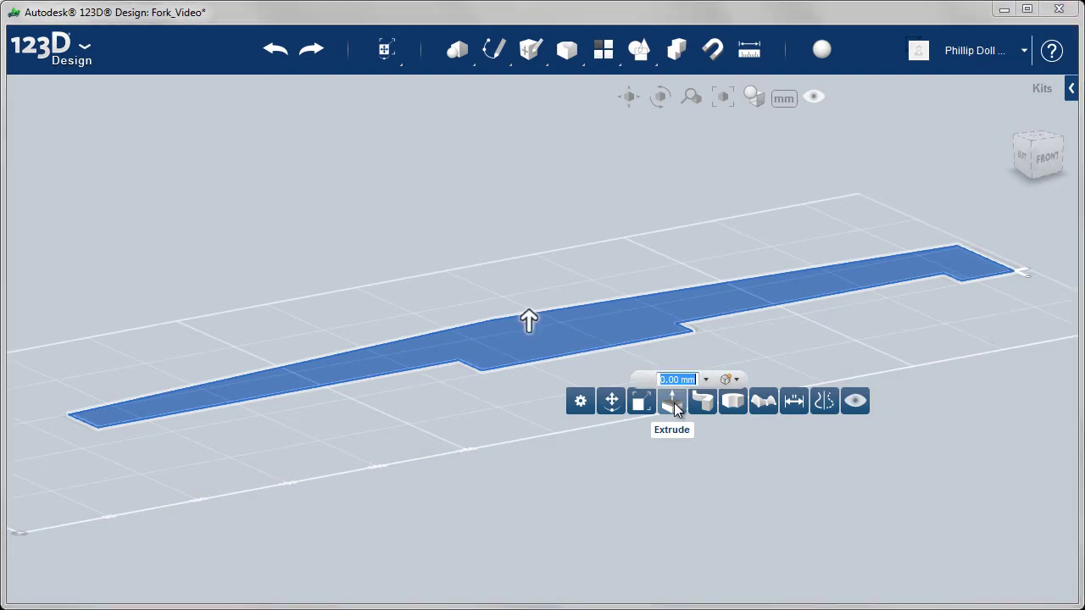
drag(529, 321, 529, 390)
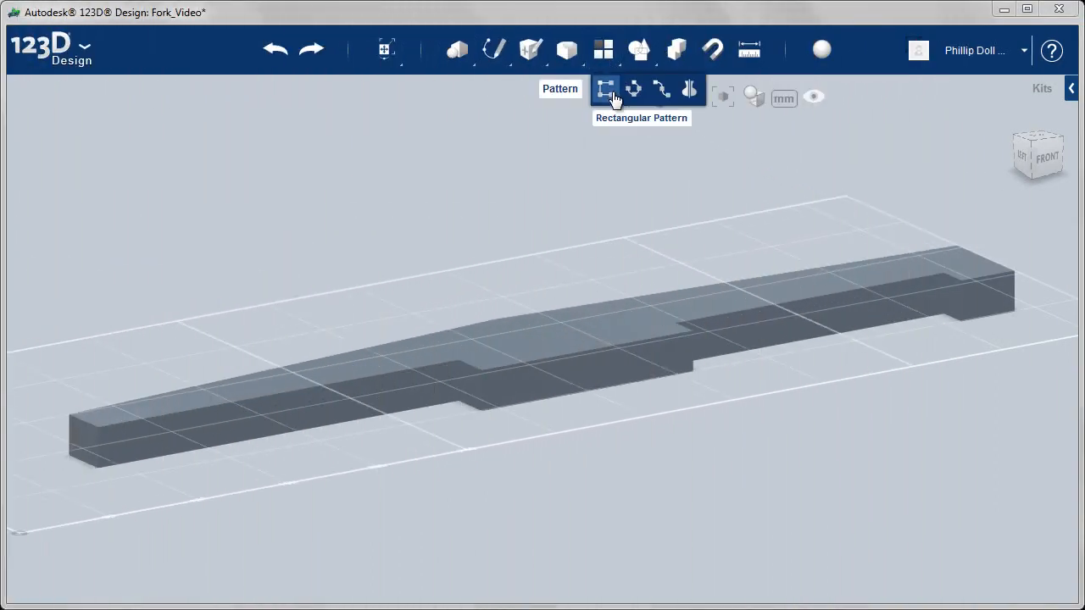
Cut the slot and prong-gap profiles through the fork solid.
click(689, 90)
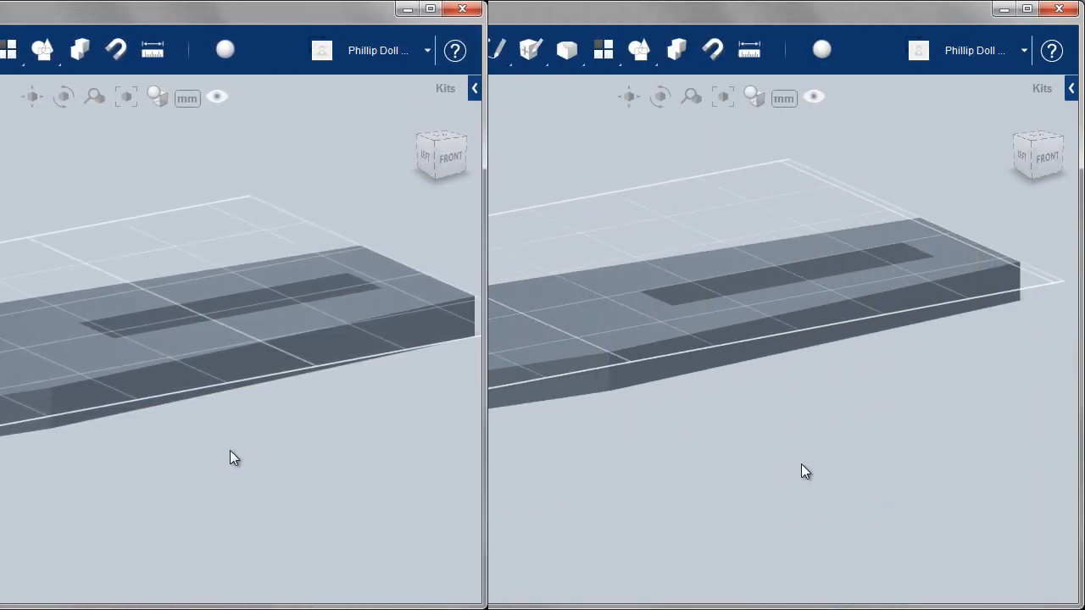
click(567, 49)
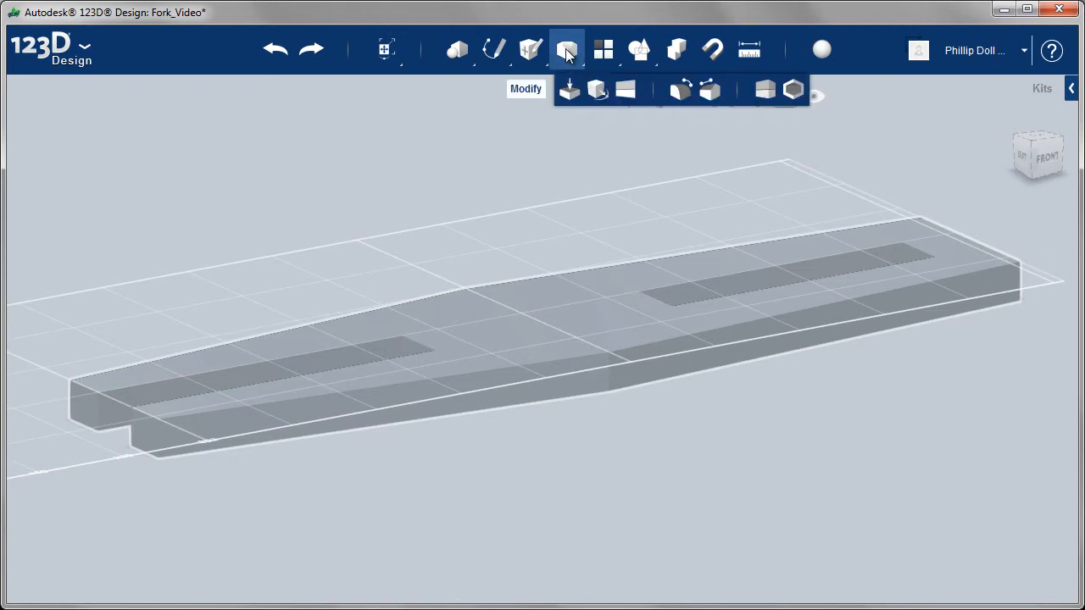
mouse_move(679, 97)
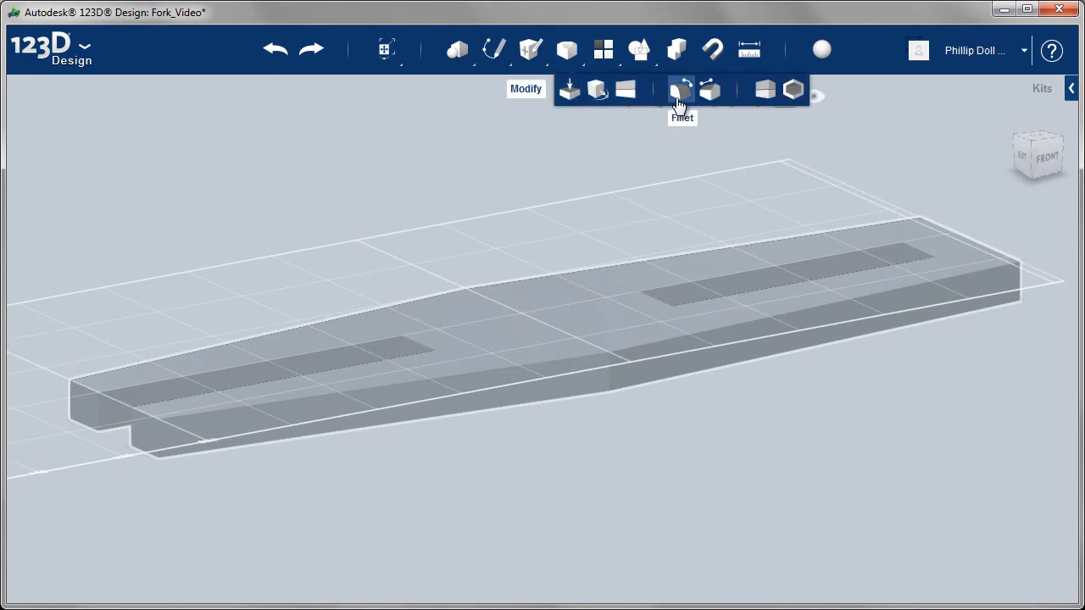
Fillet the slot-end and outer edges of the fork with radius 15.
click(680, 88)
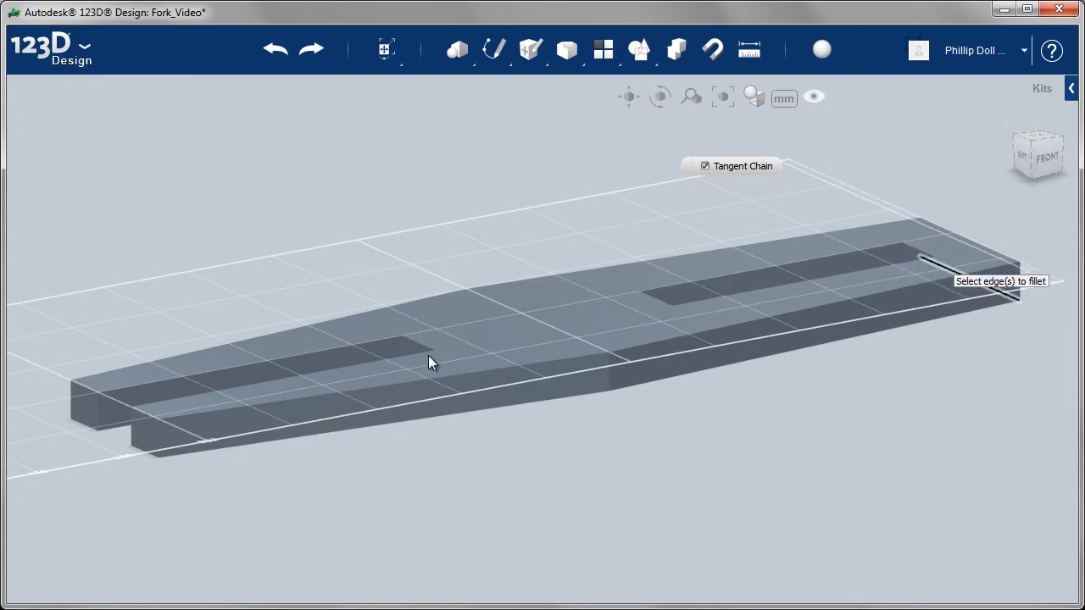
mouse_move(902, 258)
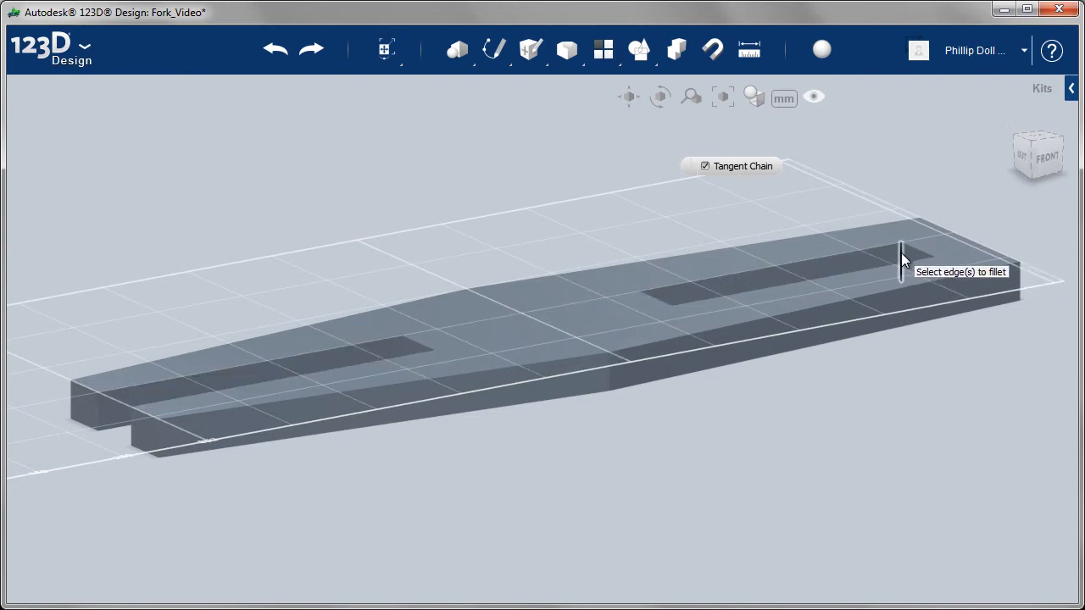
click(902, 257)
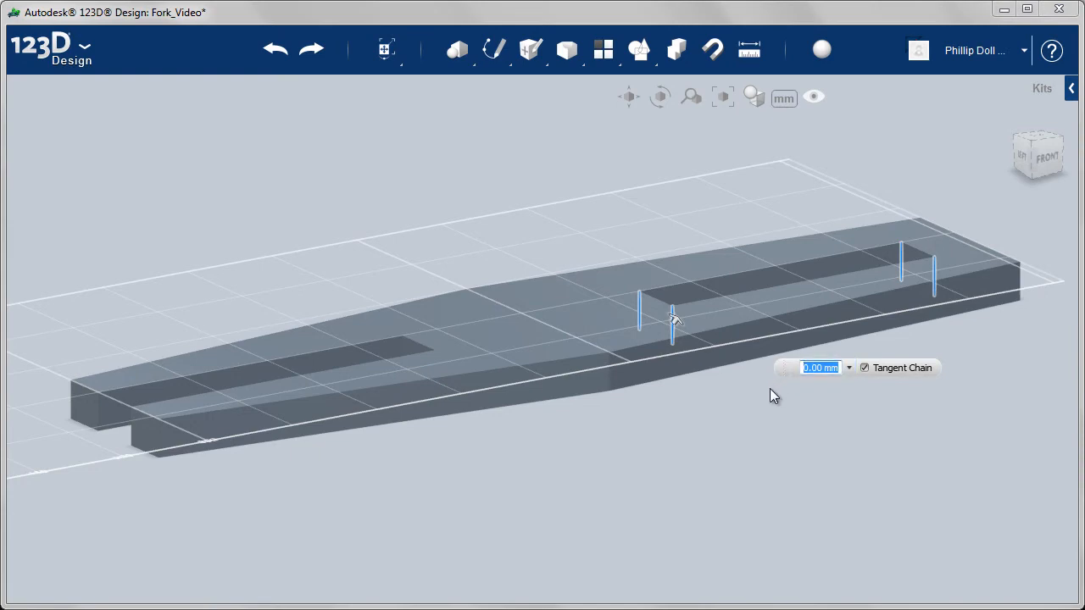
text(1)
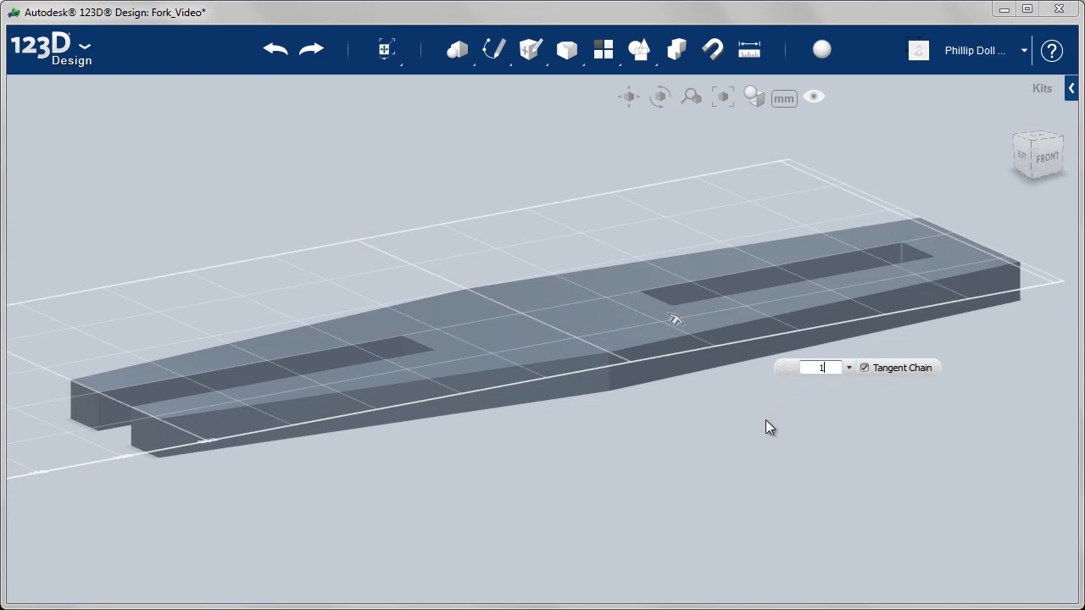
text(15)
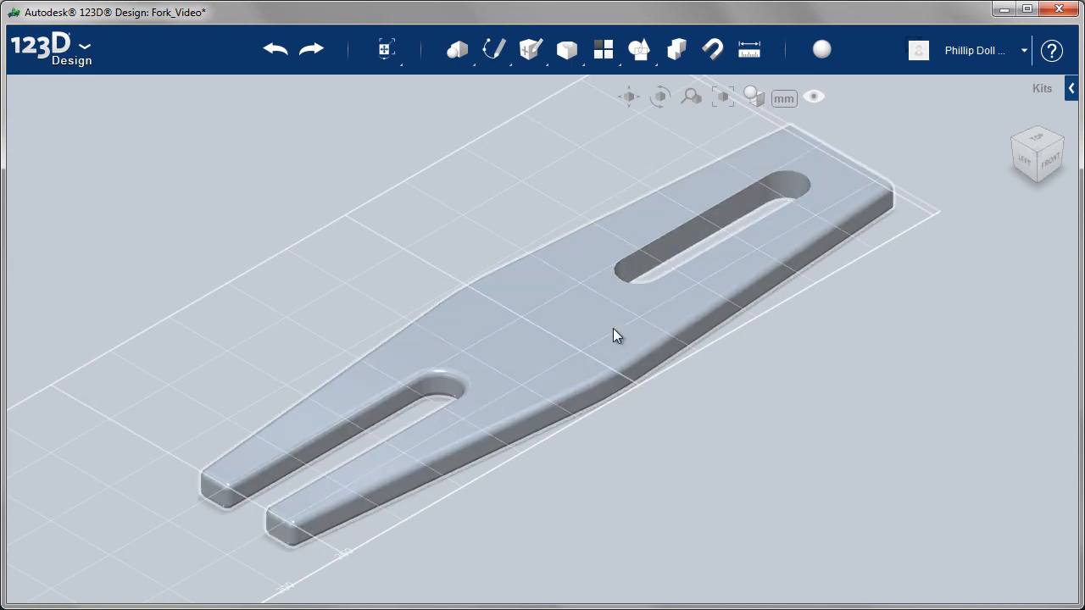
Show the Wood category in the Material Browser.
click(820, 51)
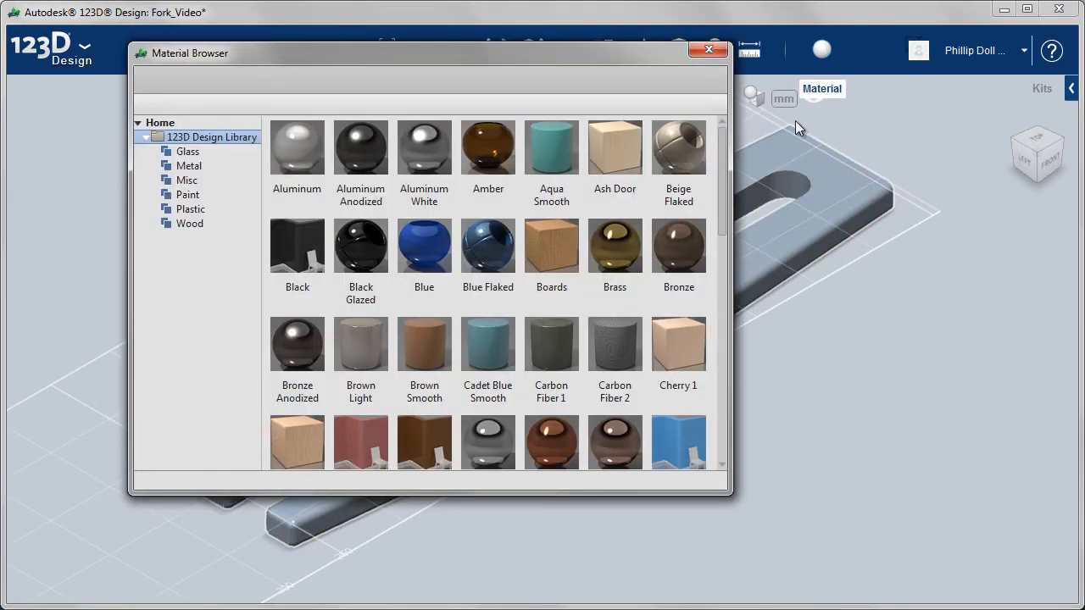
click(189, 224)
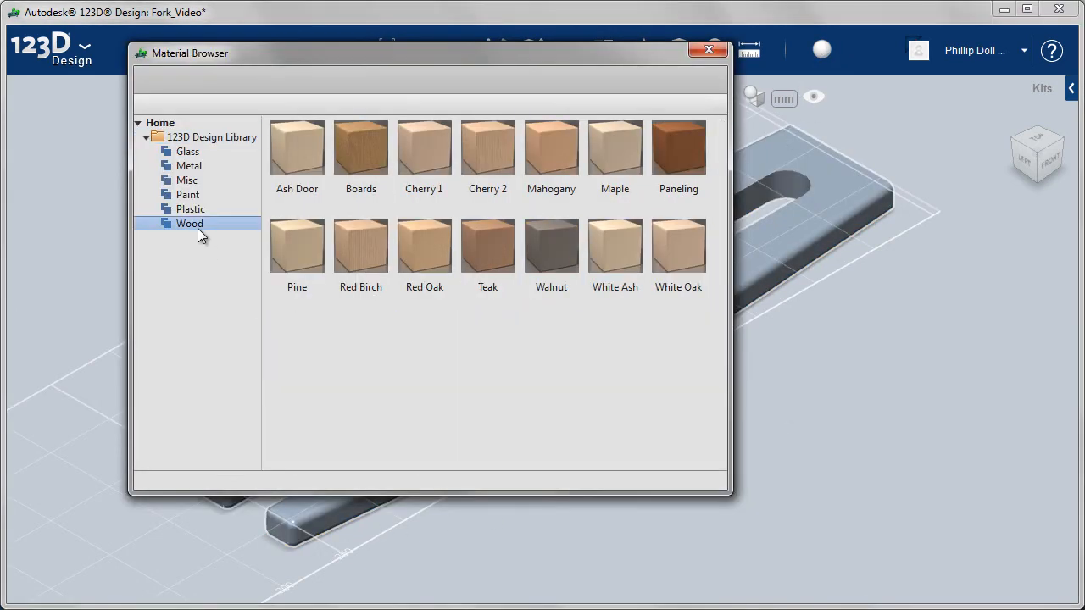